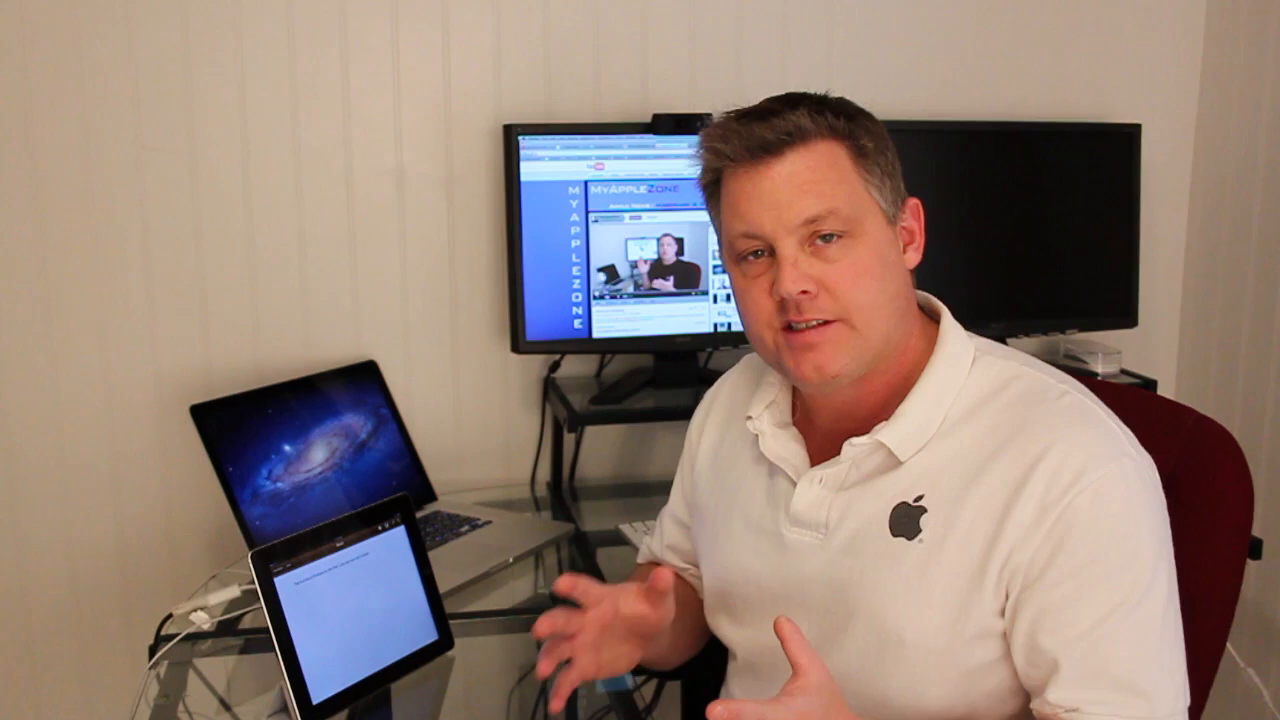
From the Apple menu, reach System Preferences and select the Printopia pane under Other
{"action": "left_click", "coordinate": [20, 4]}
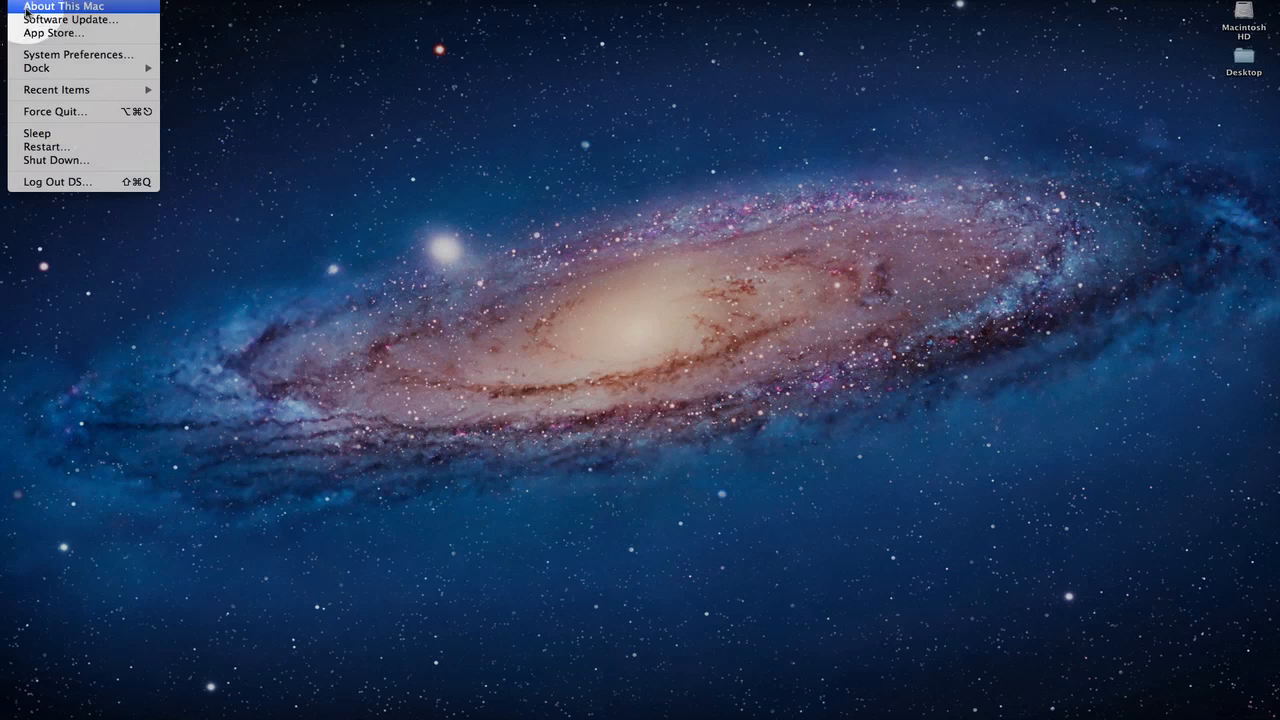
{"action": "left_click", "coordinate": [80, 54]}
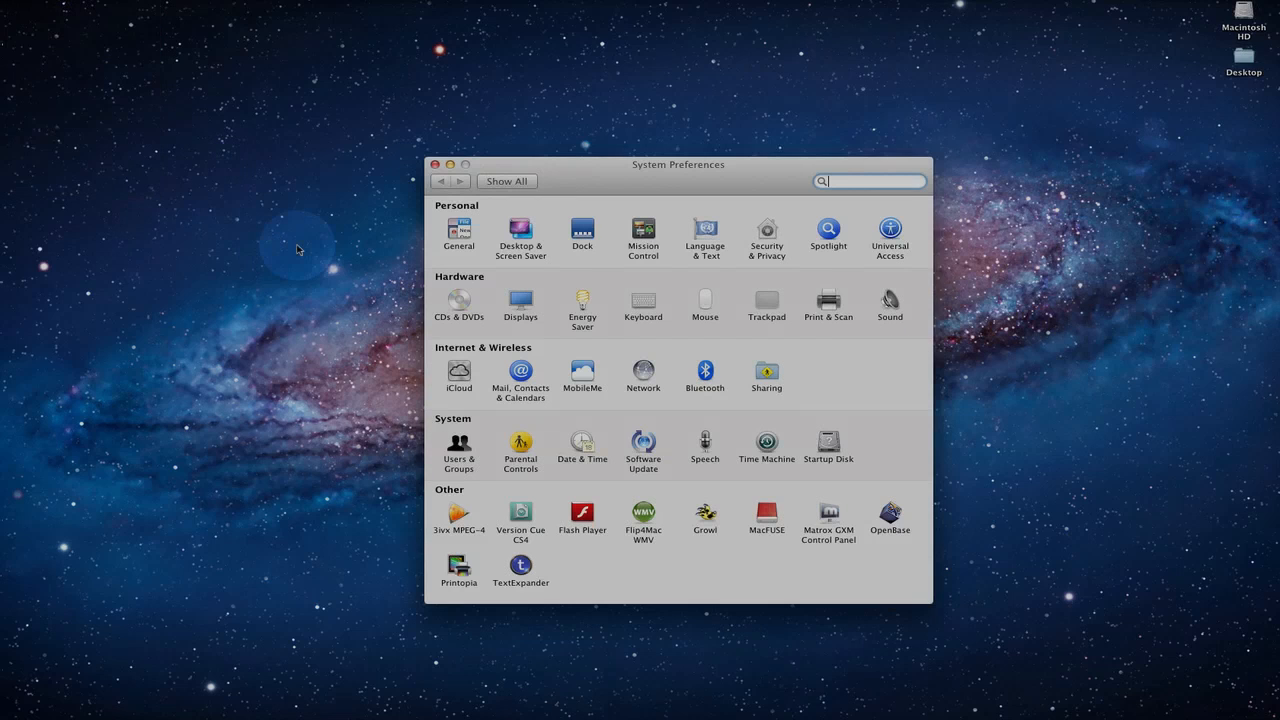
{"action": "left_click", "coordinate": [458, 568]}
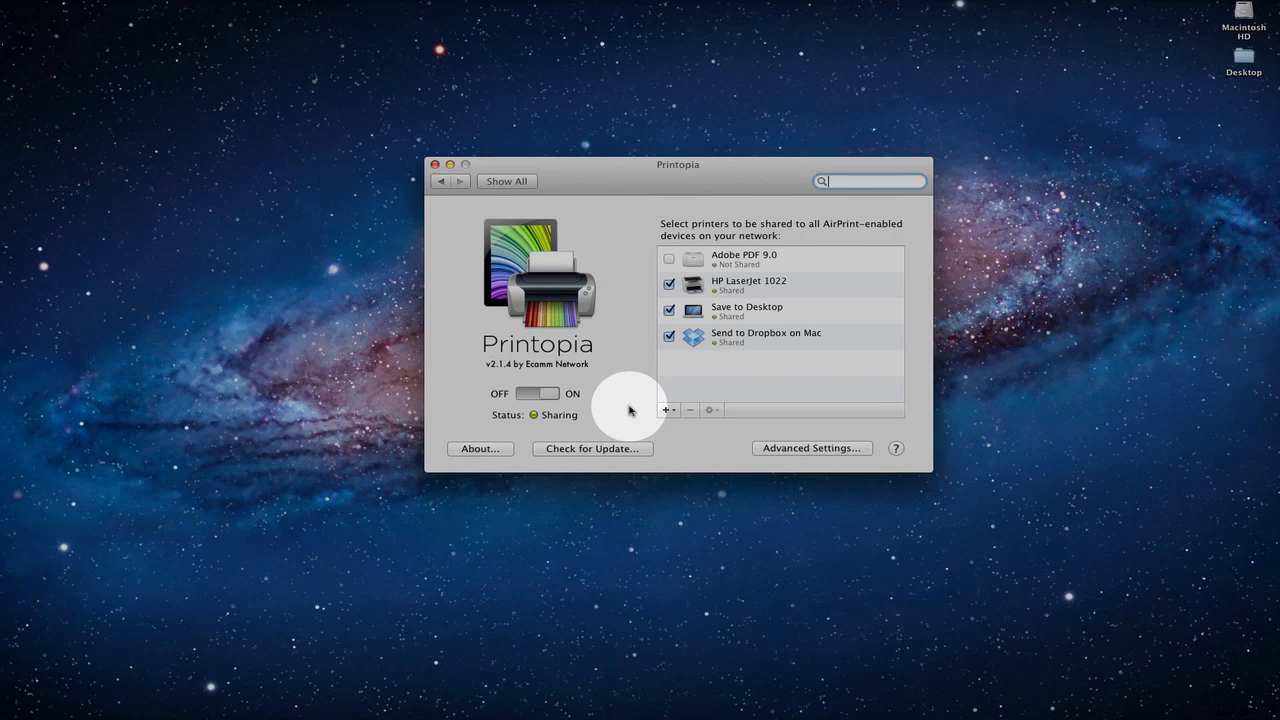
{"action": "mouse_move", "coordinate": [490, 356]}
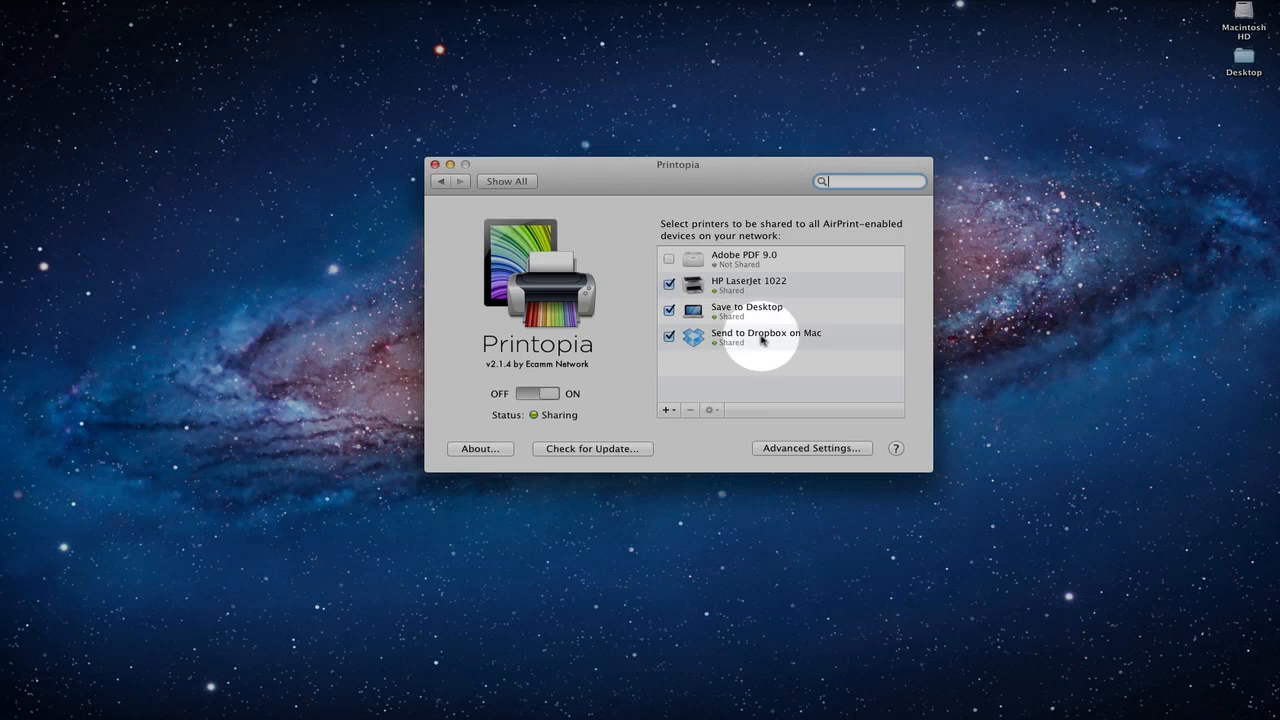
{"action": "mouse_move", "coordinate": [860, 340]}
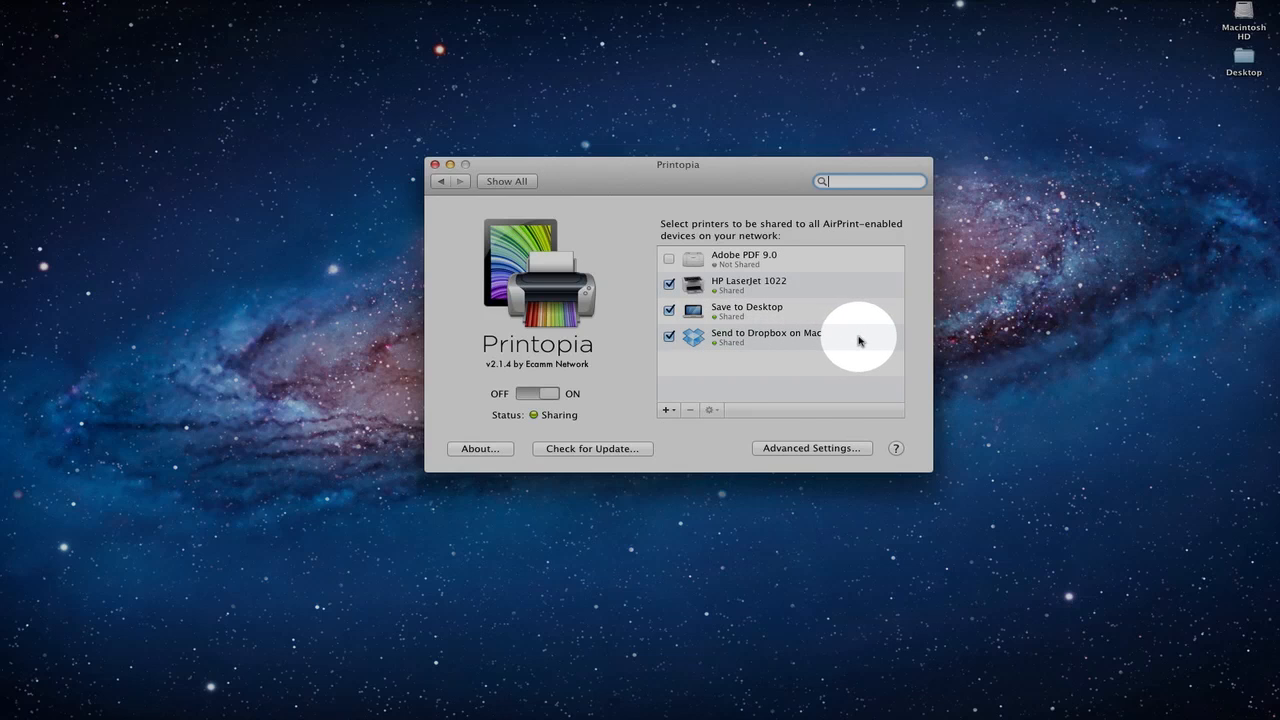
{"action": "mouse_move", "coordinate": [816, 288]}
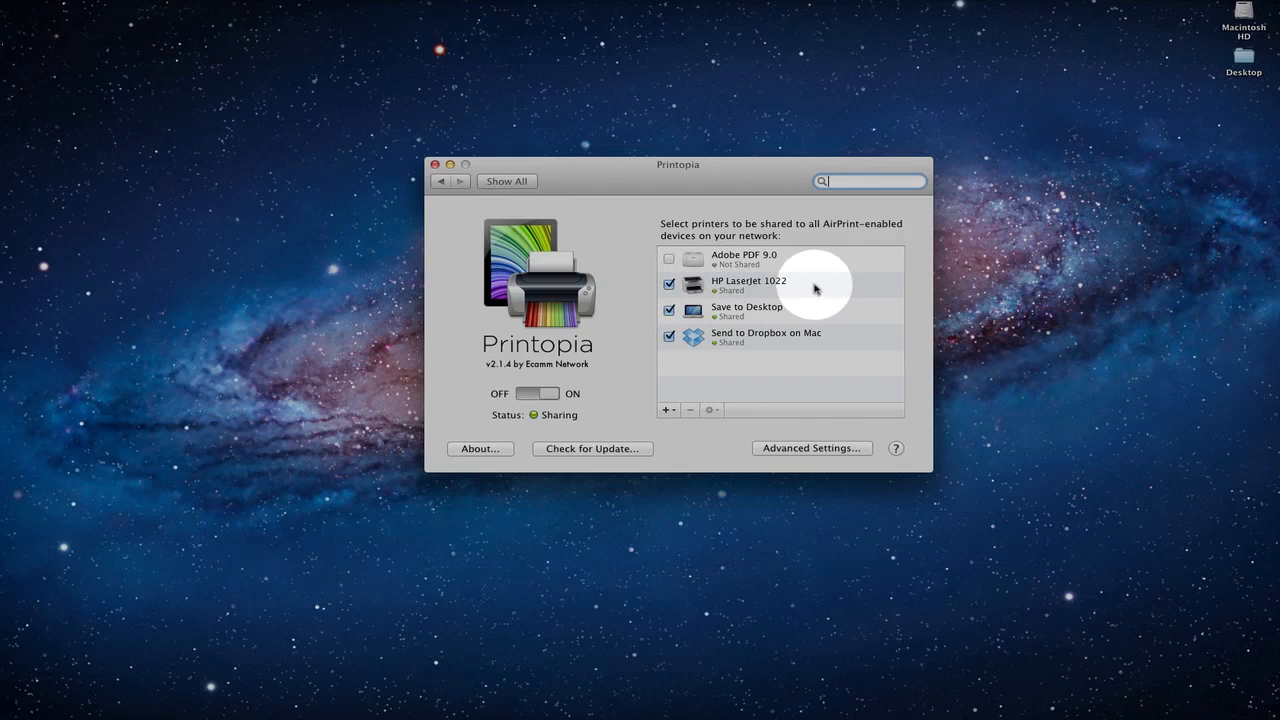